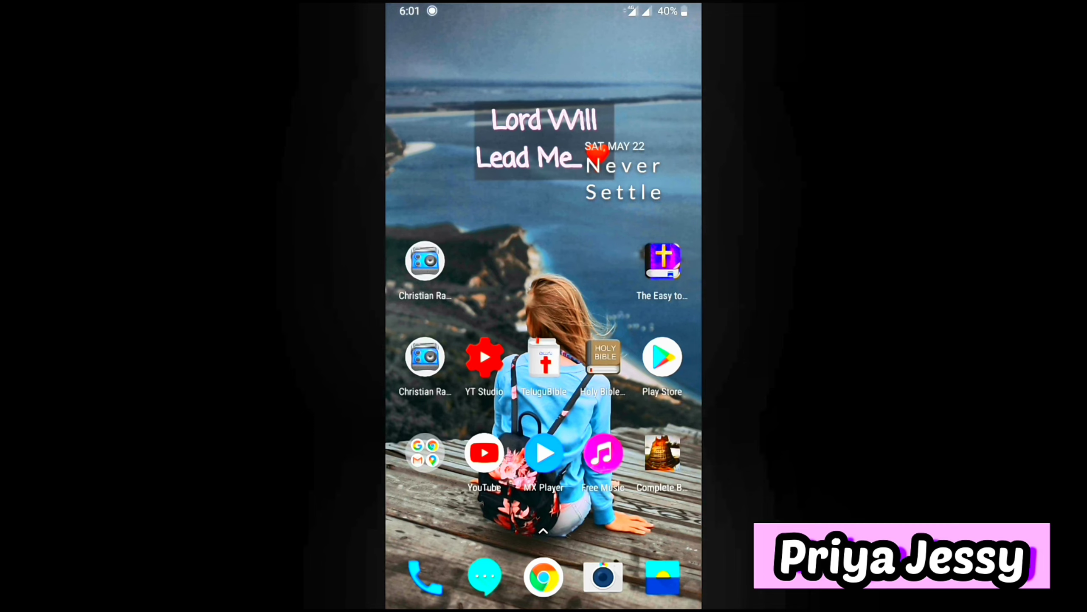
Swipe to the home screen page holding Settings, Paytm, Amazon and Flipkart
left_click_drag(544, 10, 543, 208)
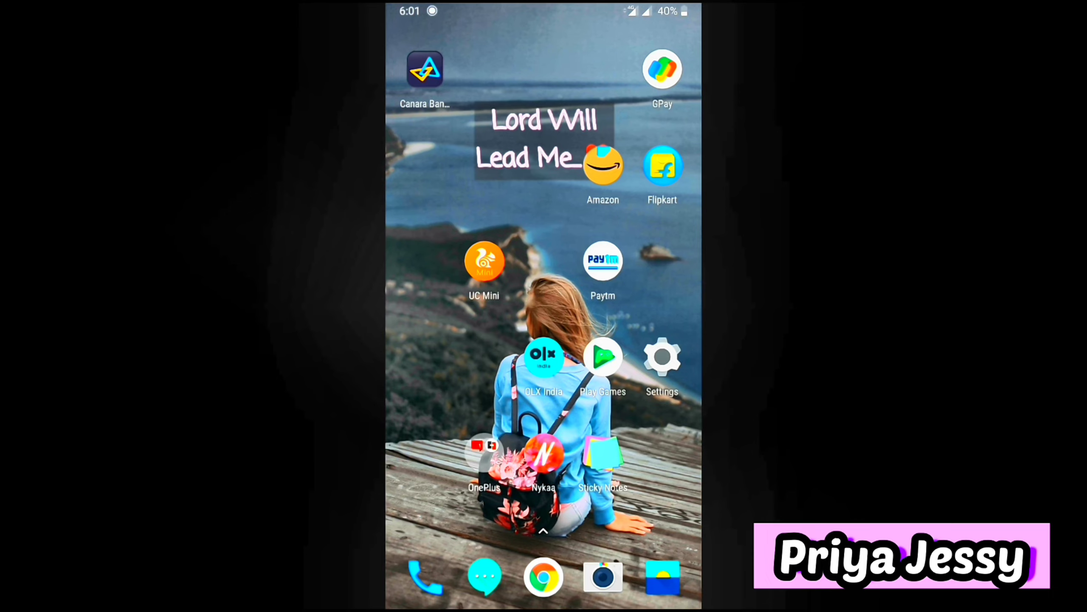
Launch Flipkart and show its navigation menu with My Orders, My Account and Help Centre
left_click(663, 166)
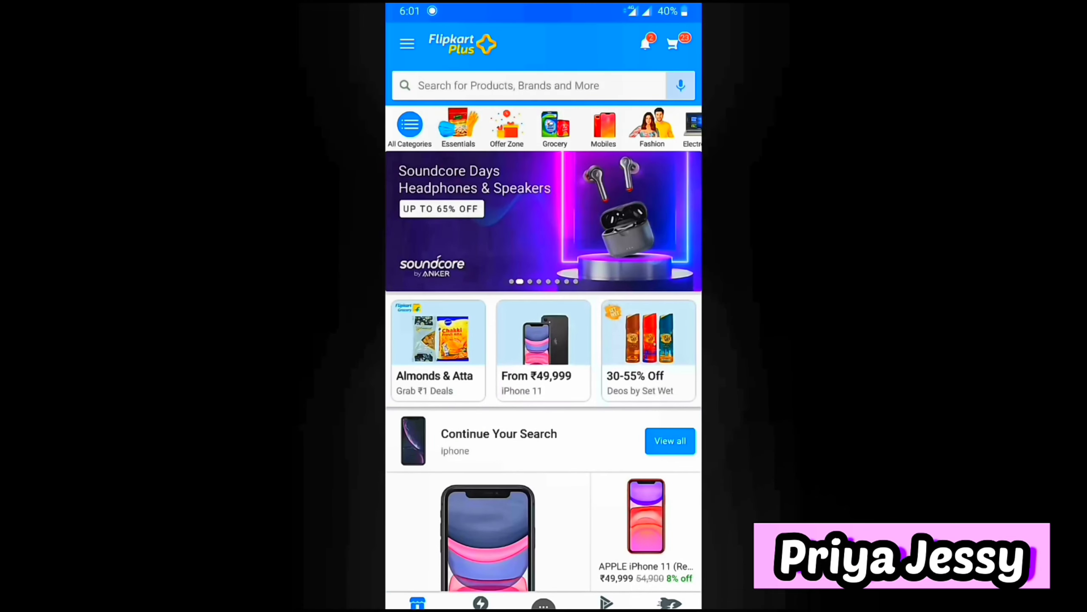
left_click(407, 43)
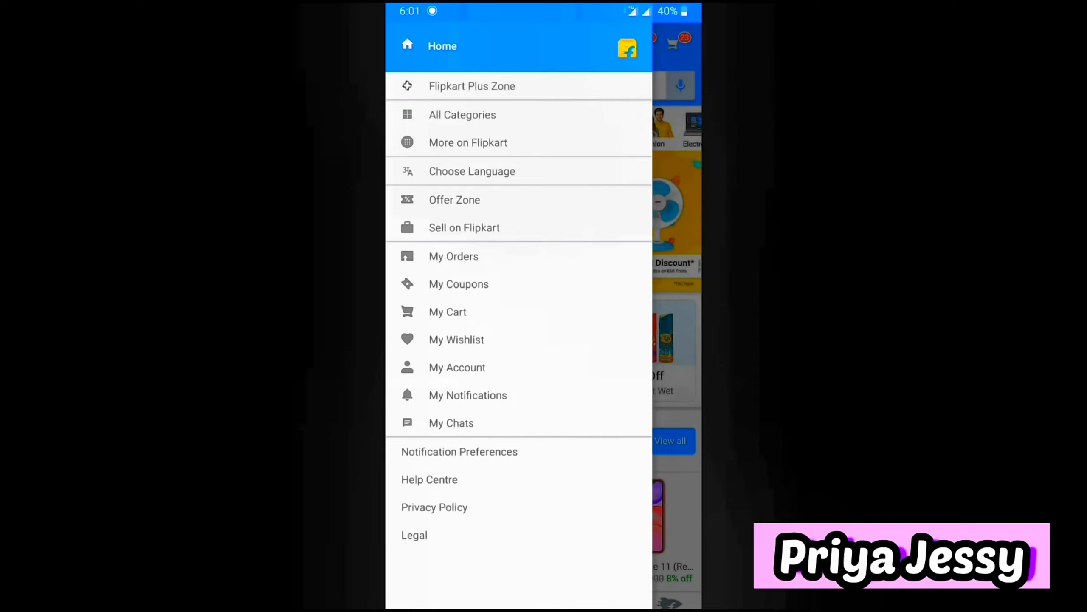
From My Orders, view details of the Canon Powershot G7 X Mark II delivered May 05
left_click(454, 256)
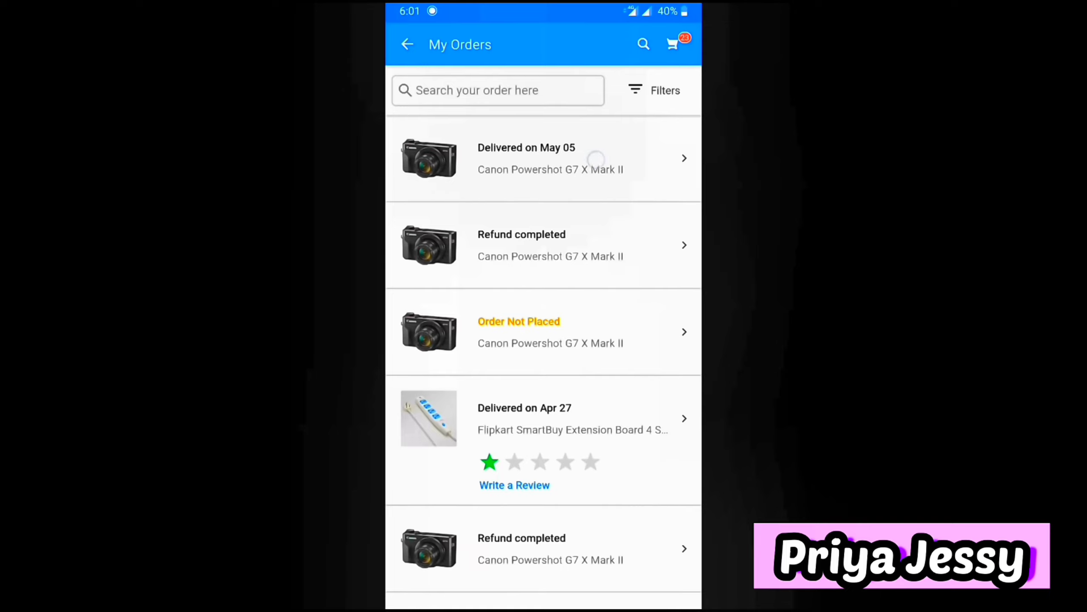
left_click(543, 158)
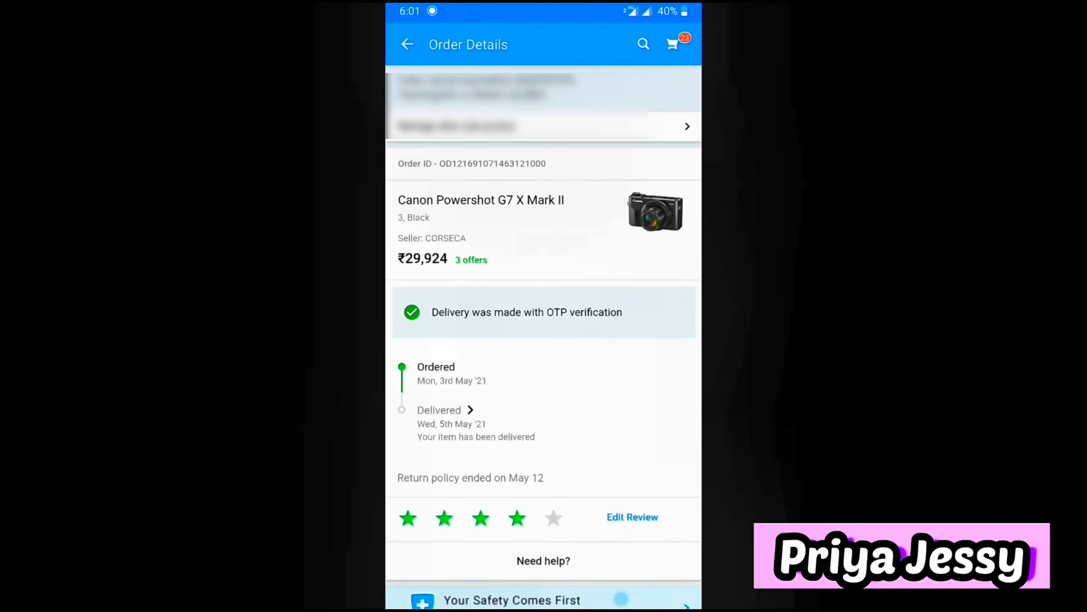